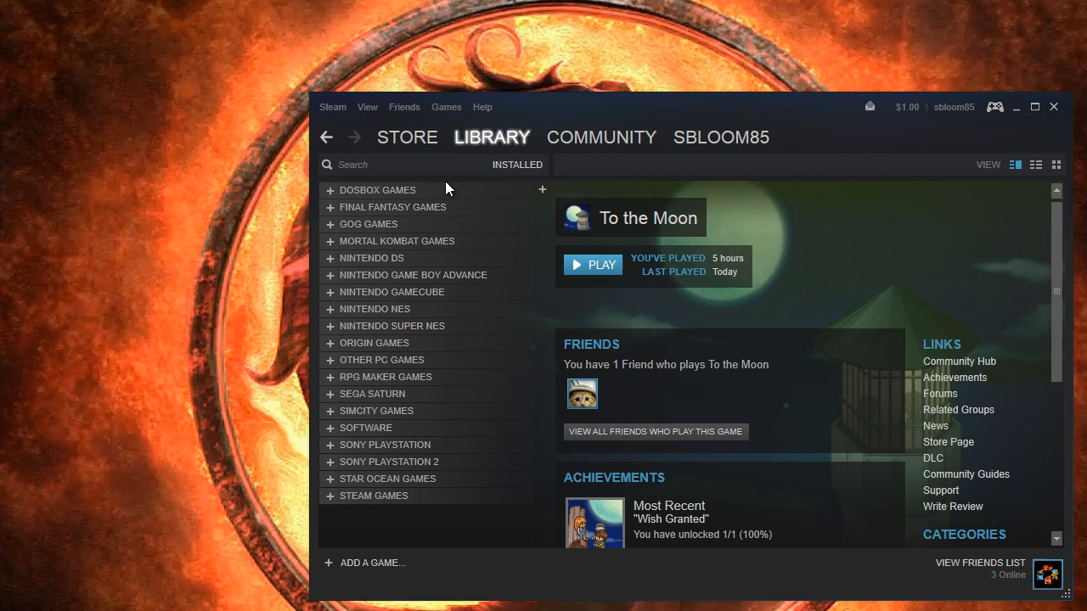
pyautogui.moveTo(530, 213)
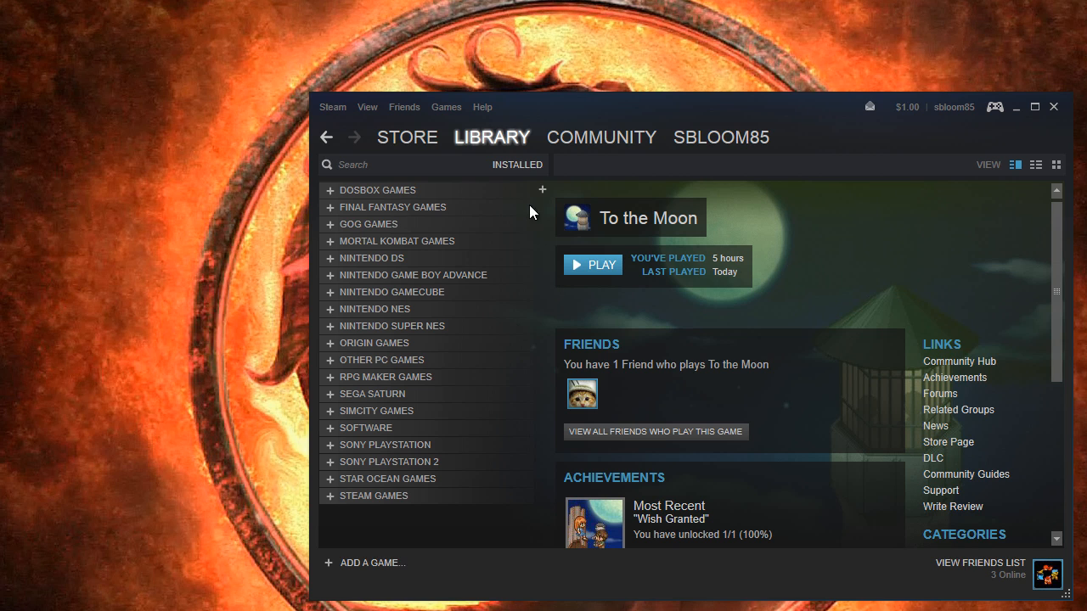
pyautogui.moveTo(450, 532)
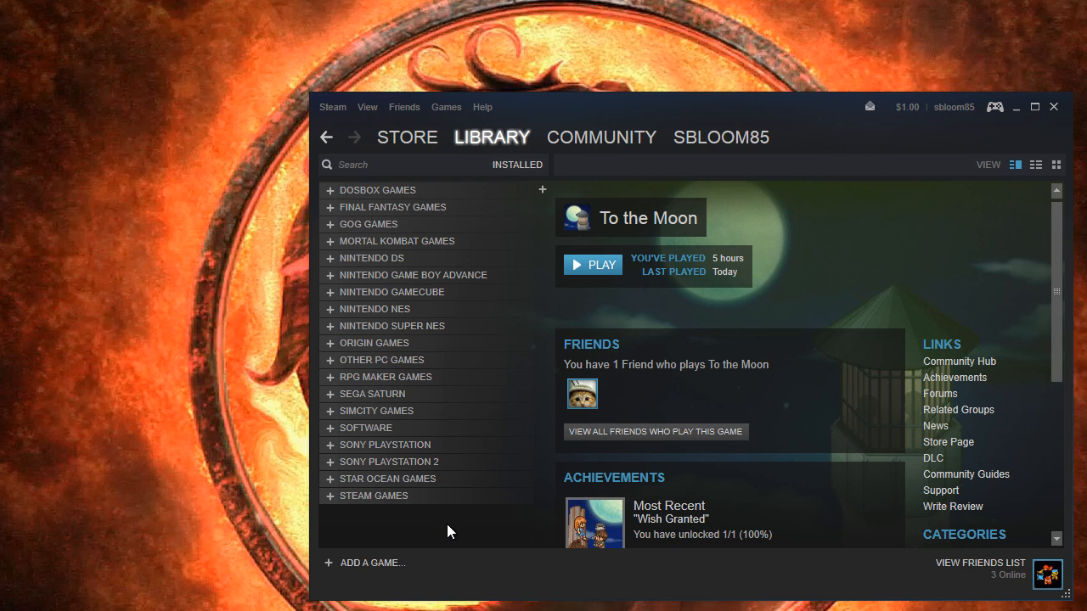
pyautogui.moveTo(507, 351)
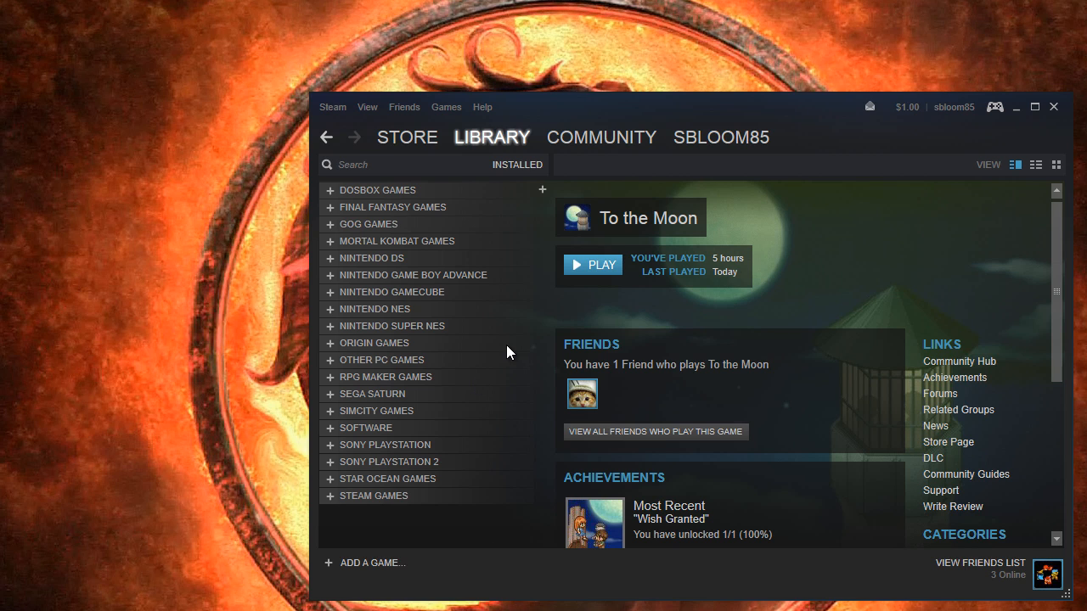
pyautogui.moveTo(469, 311)
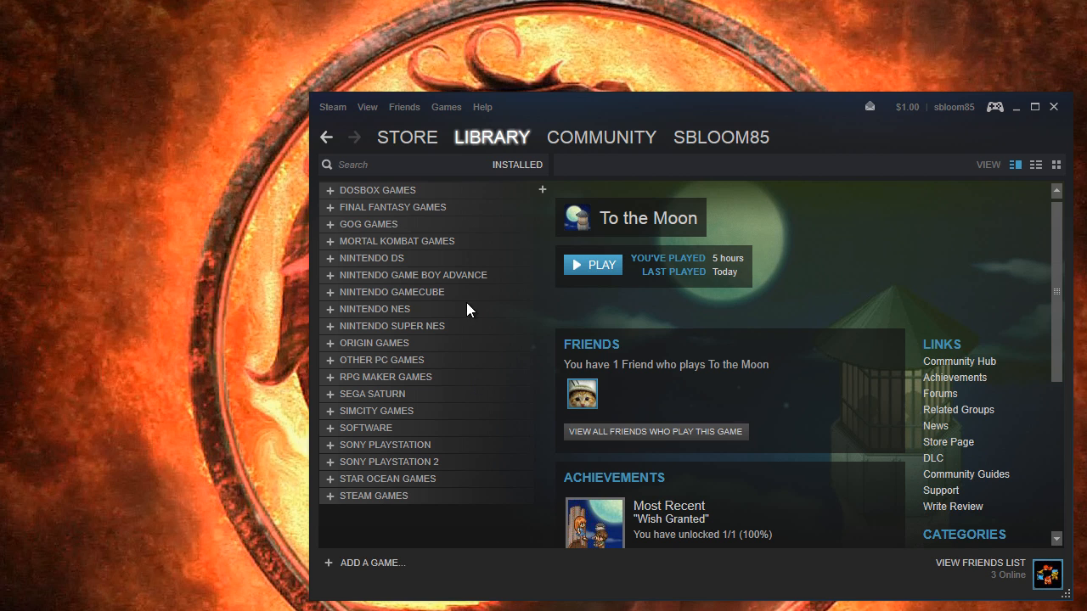
pyautogui.moveTo(542, 348)
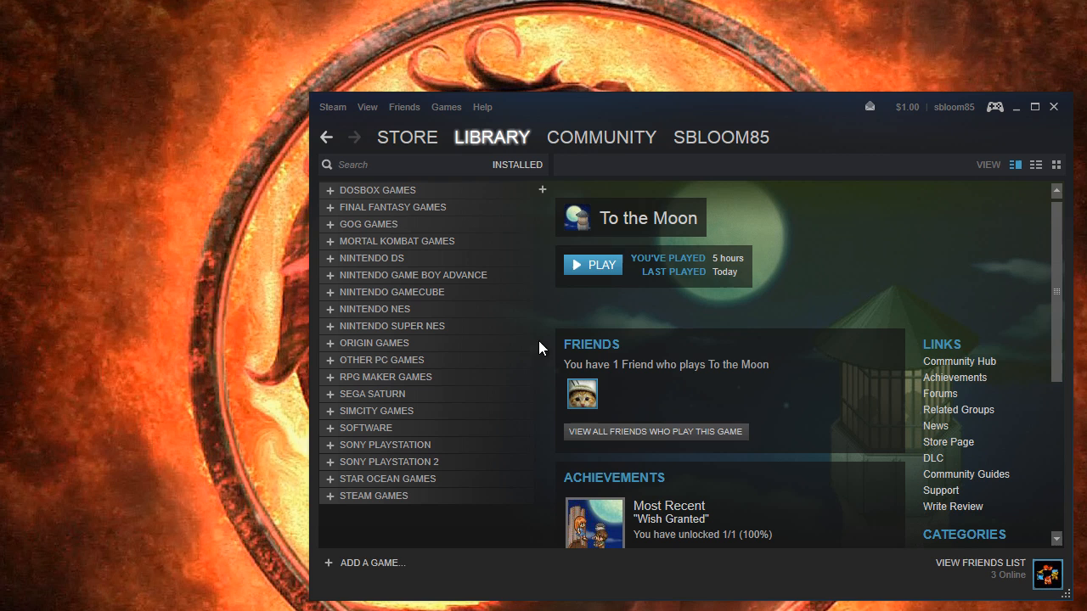
pyautogui.moveTo(406, 564)
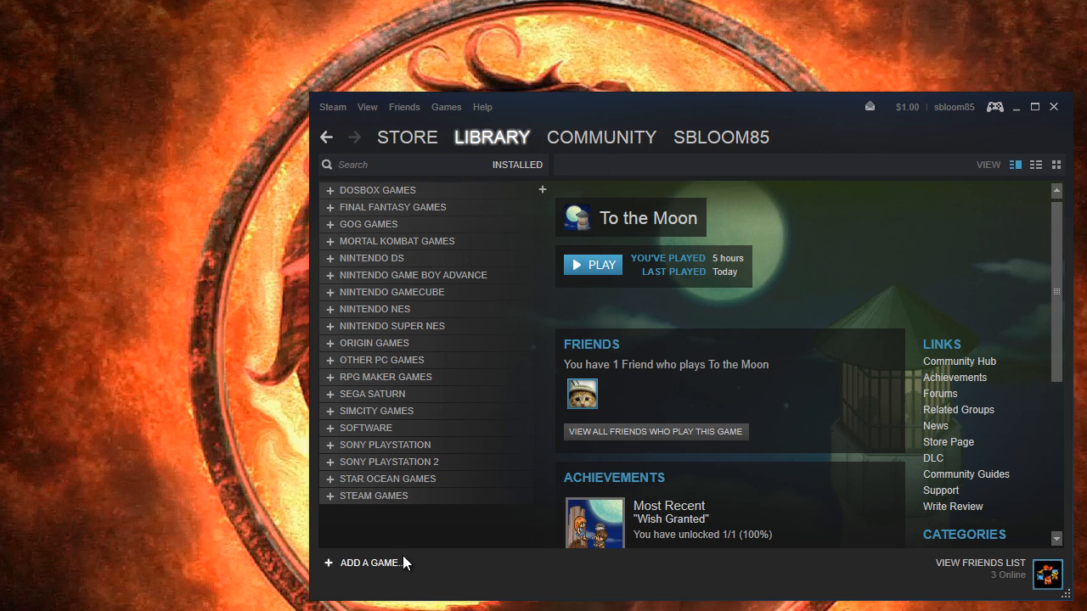
pyautogui.moveTo(424, 557)
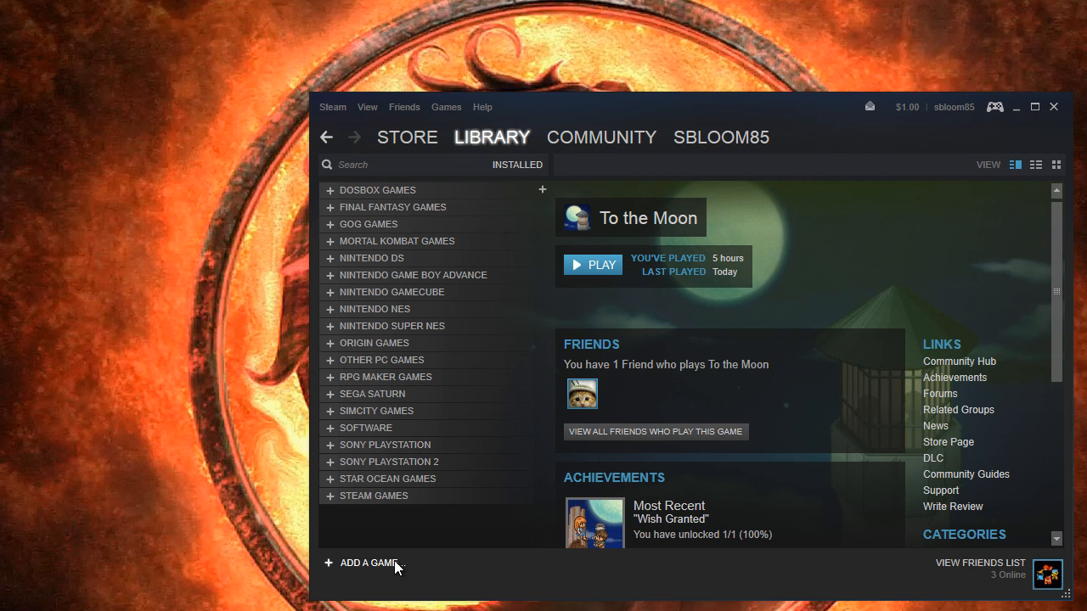
# - Add C:\Emulators\Sony\PCSX2\pcsx2.exe to the library as a non-Steam game
pyautogui.click(370, 562)
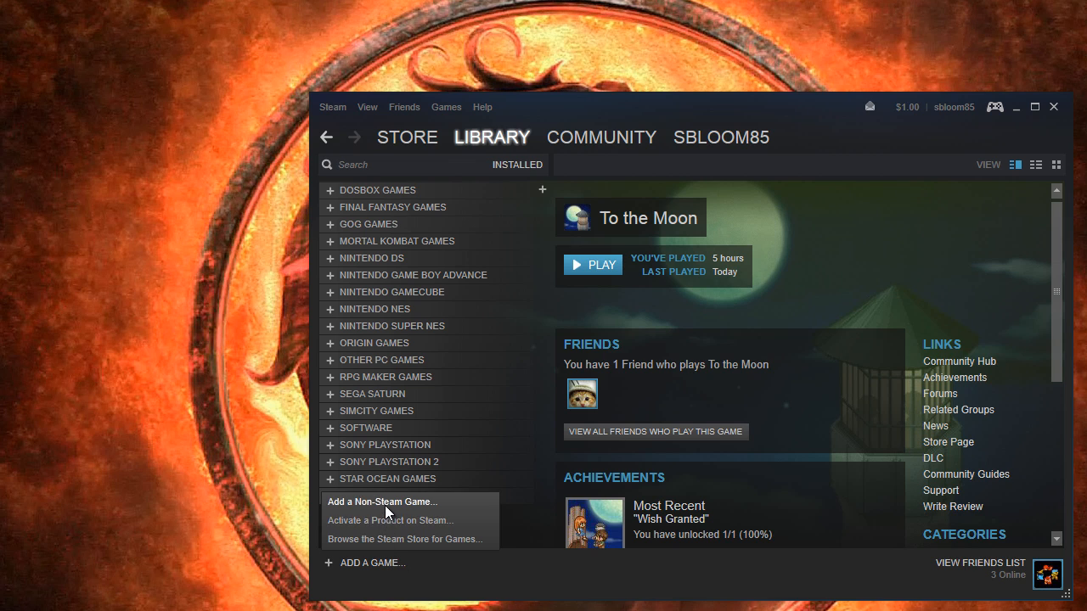
pyautogui.click(381, 503)
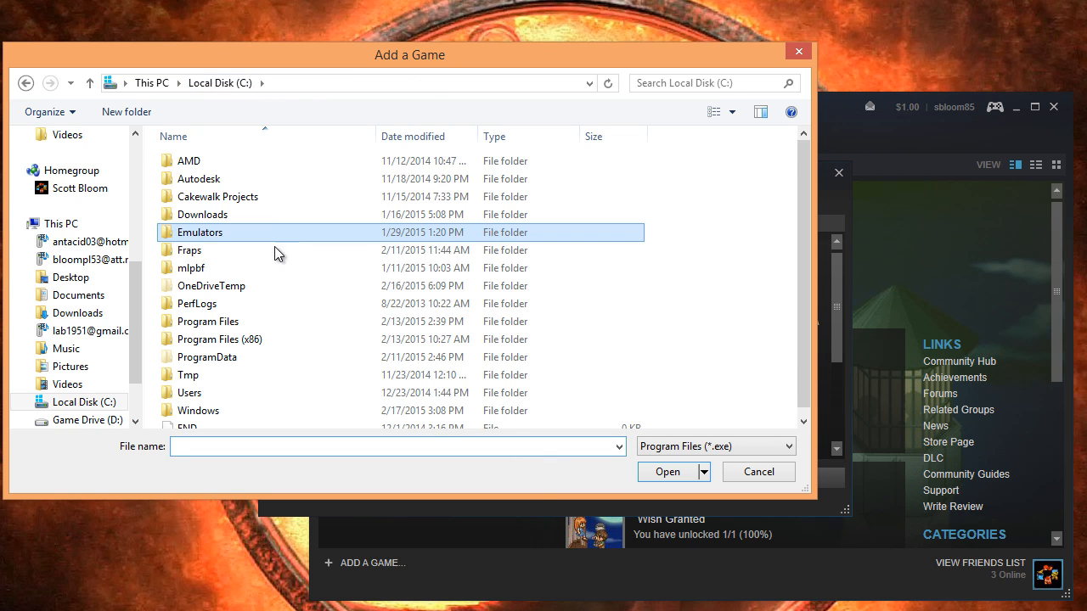
pyautogui.doubleClick(200, 231)
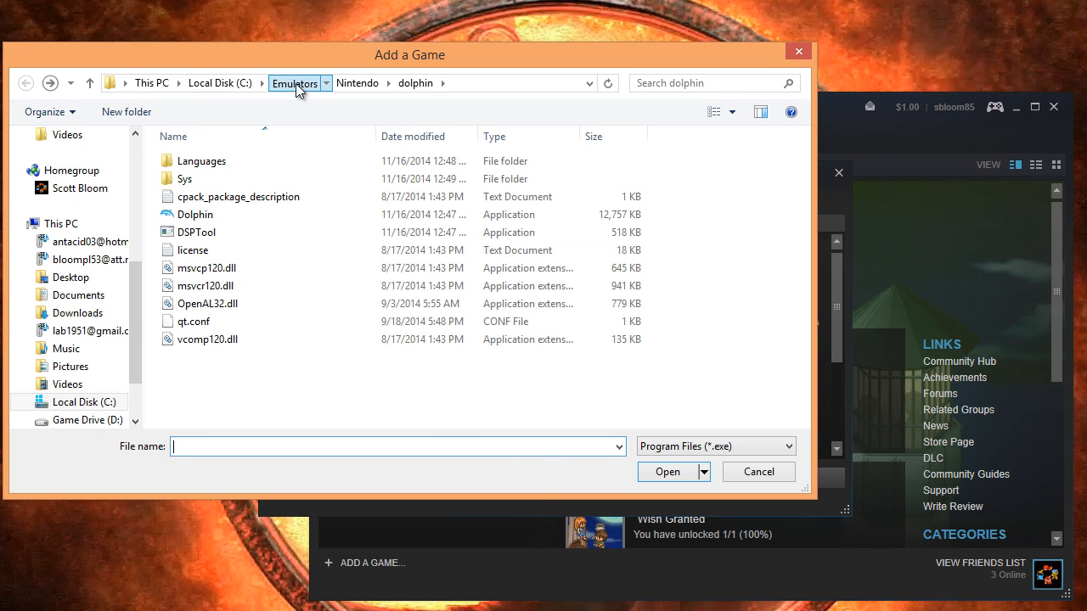
pyautogui.click(326, 81)
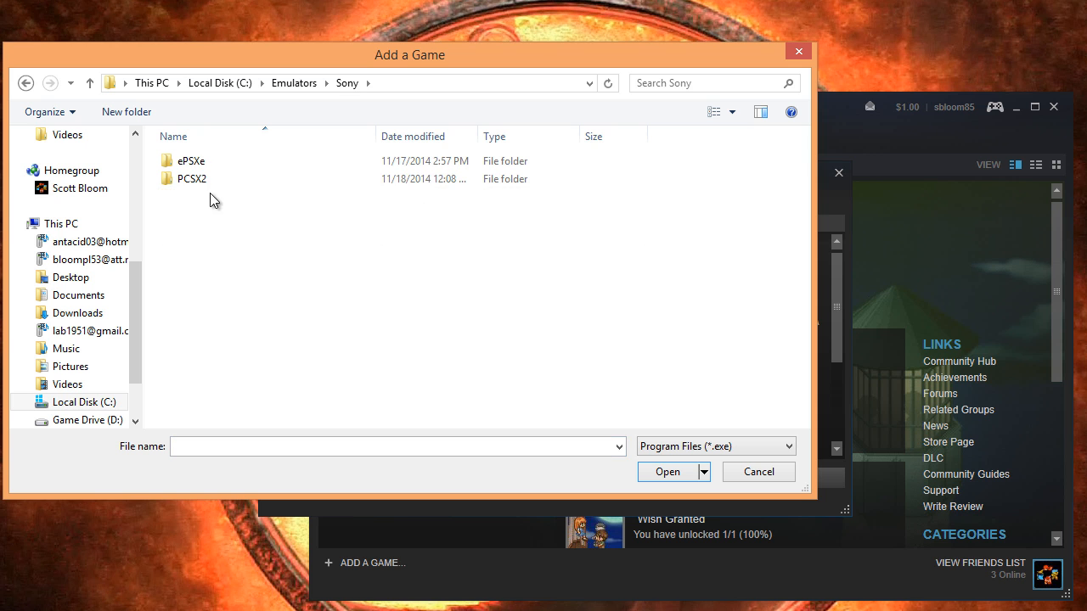
pyautogui.doubleClick(192, 178)
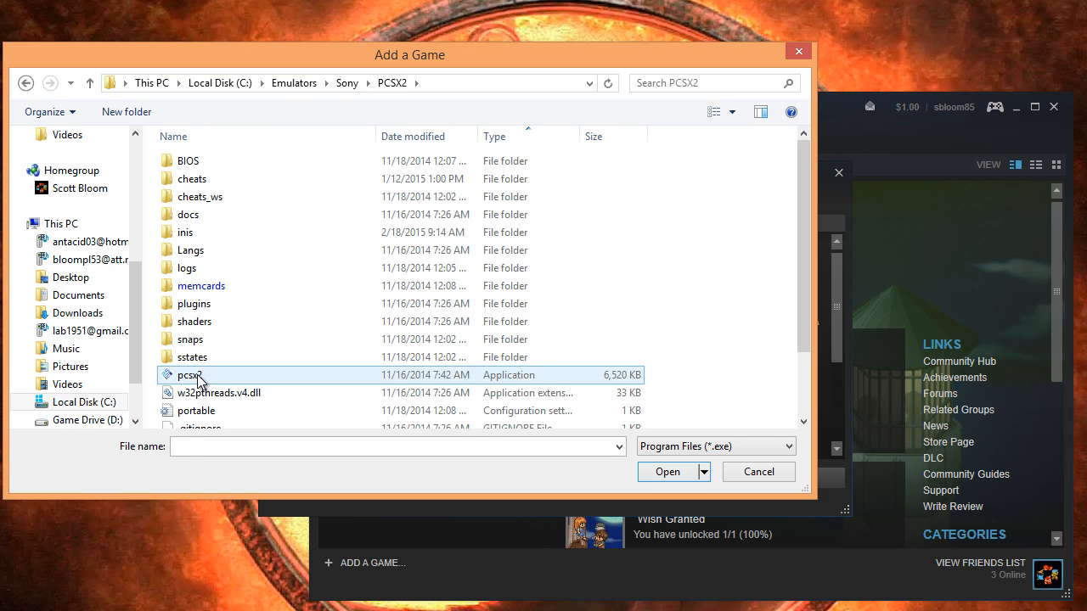
pyautogui.click(667, 472)
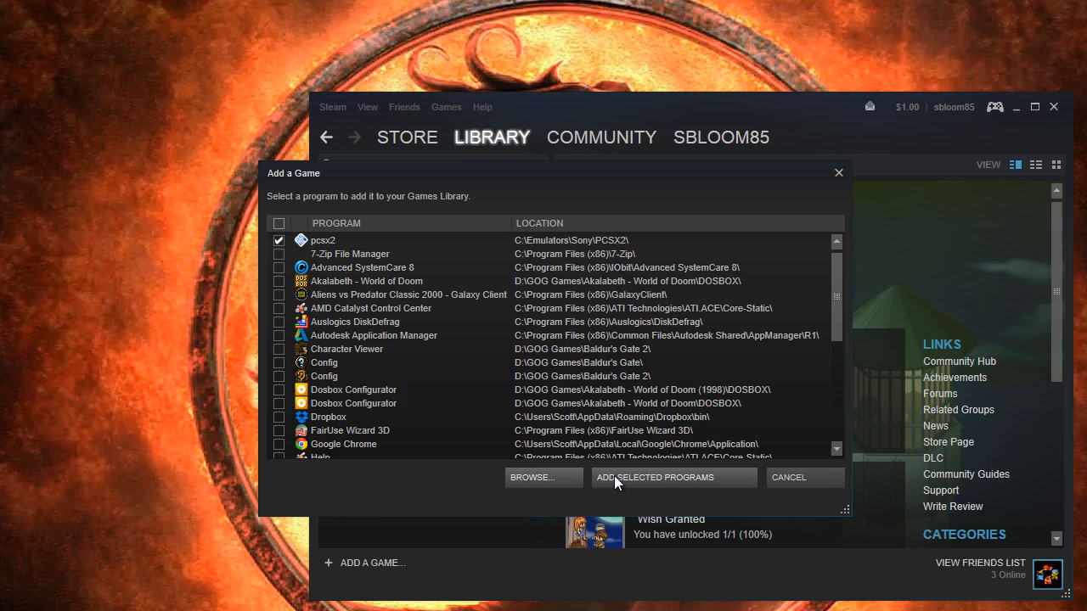
pyautogui.scroll(-3)
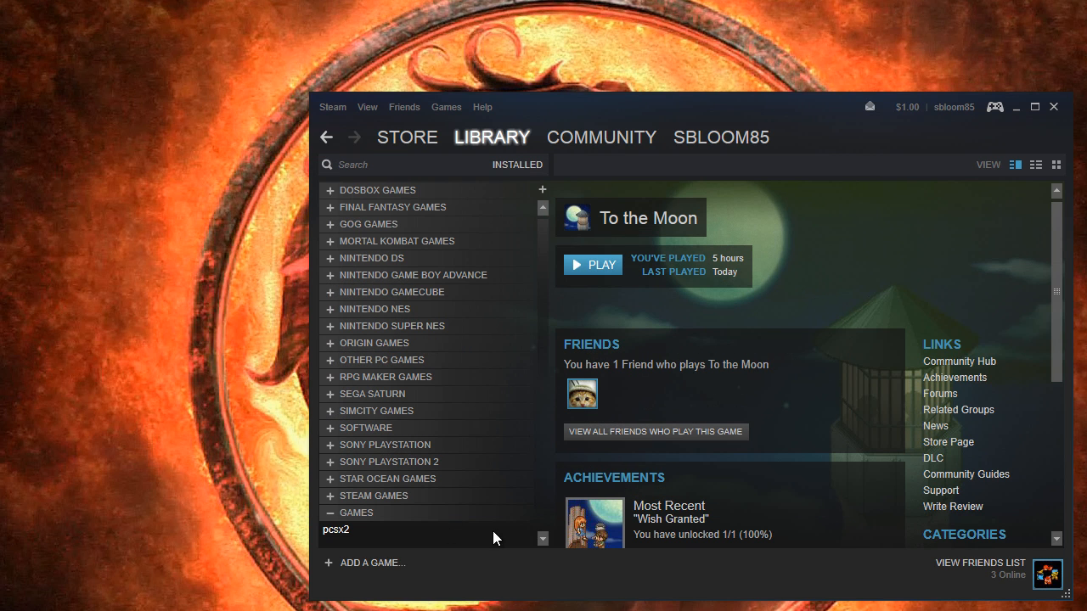
pyautogui.moveTo(340, 538)
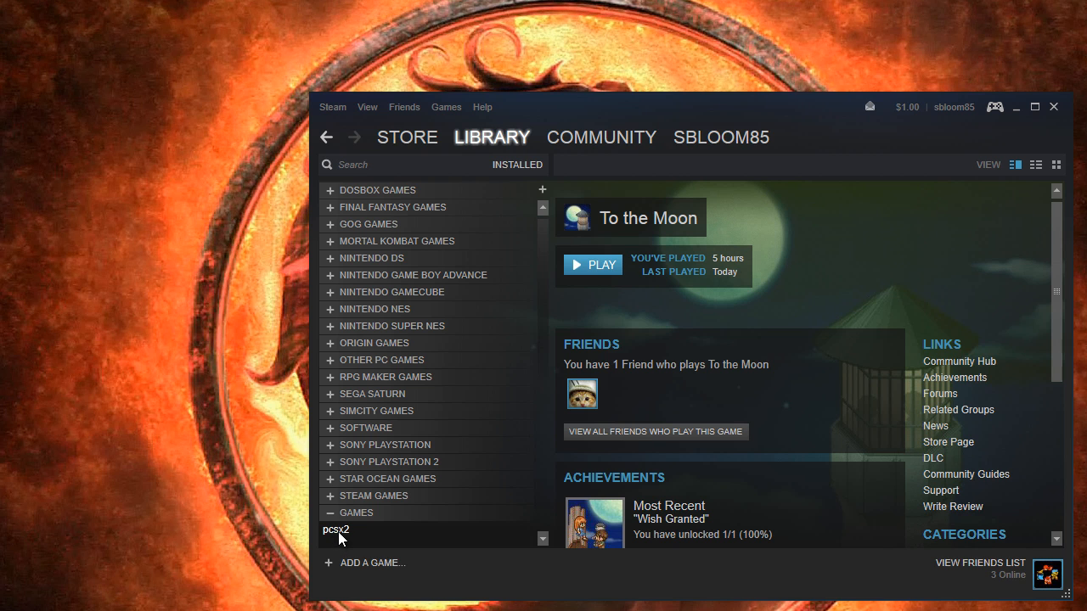
# - Open the pcsx2 shortcut properties and select the quoted pcsx2.exe path, --nogui and Dark Cloud 2.iso line in Notepad
pyautogui.rightClick(337, 529)
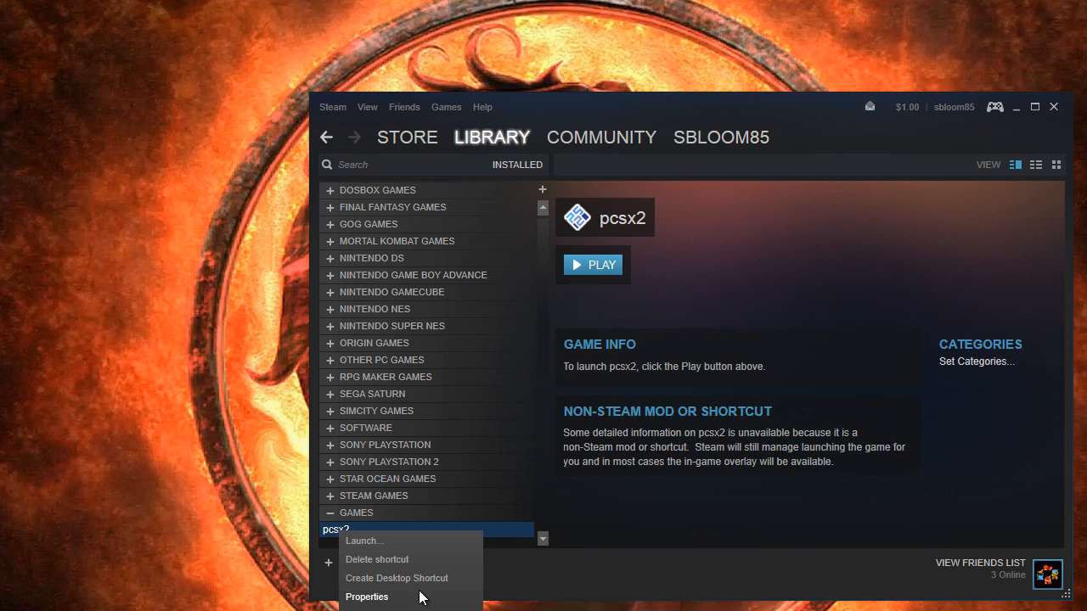
pyautogui.click(367, 597)
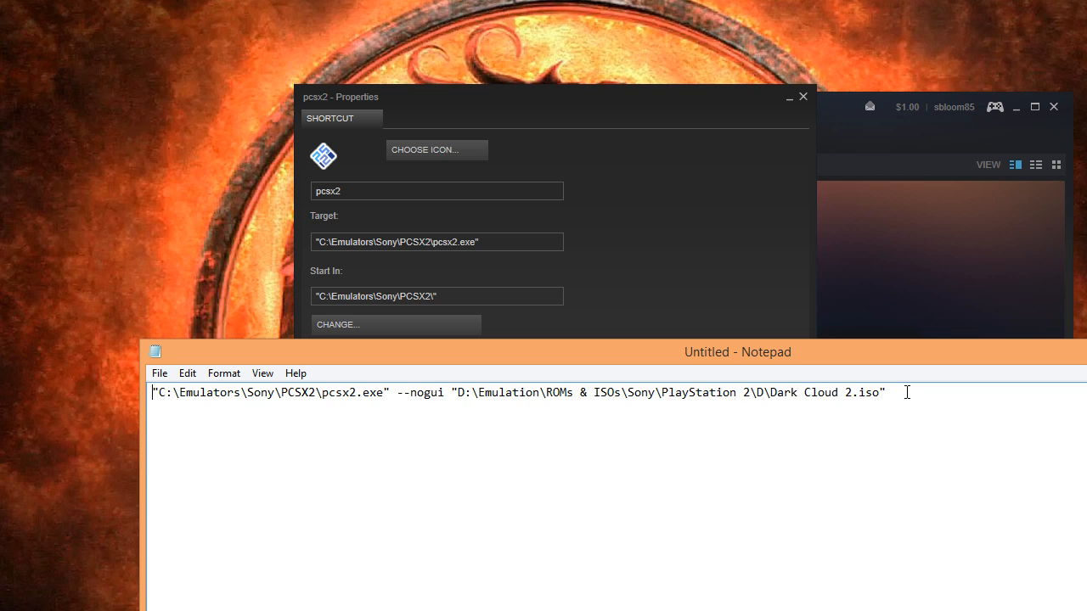
pyautogui.moveTo(155, 392); pyautogui.dragTo(389, 392)
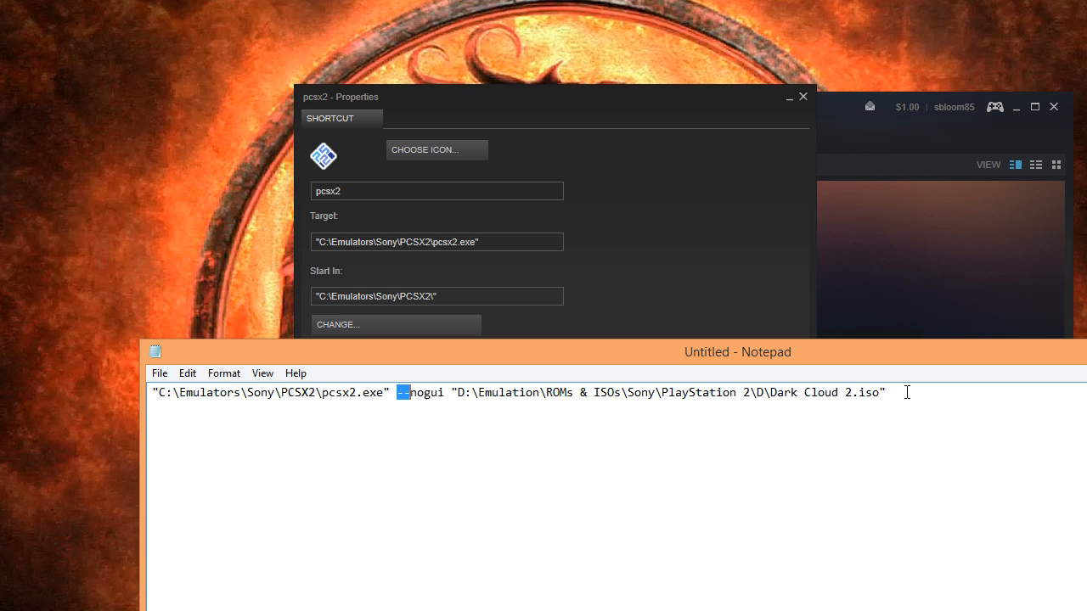
pyautogui.doubleClick(419, 393)
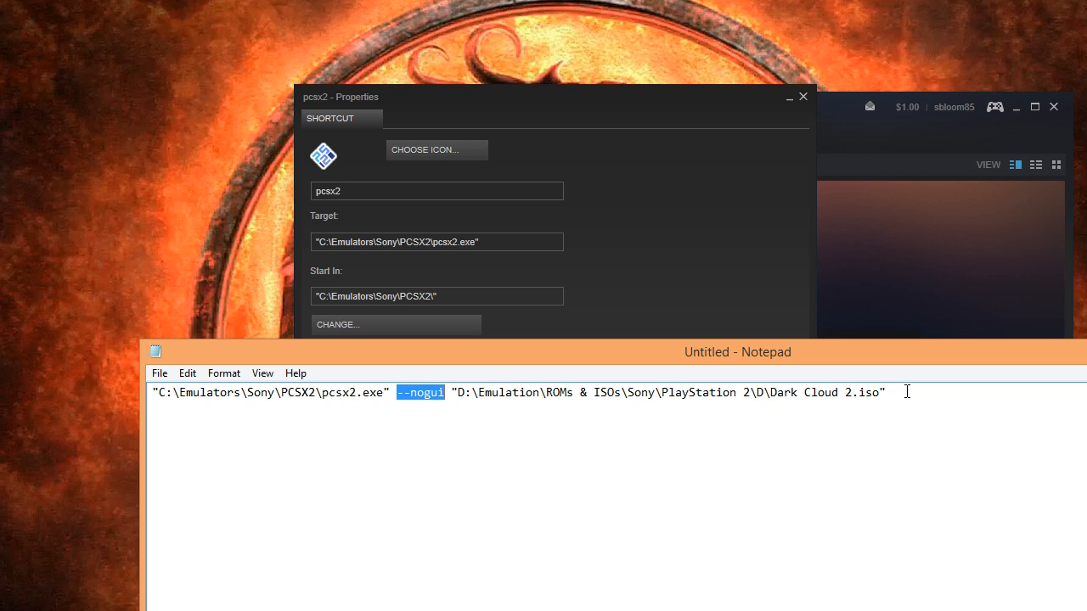
pyautogui.moveTo(860, 442)
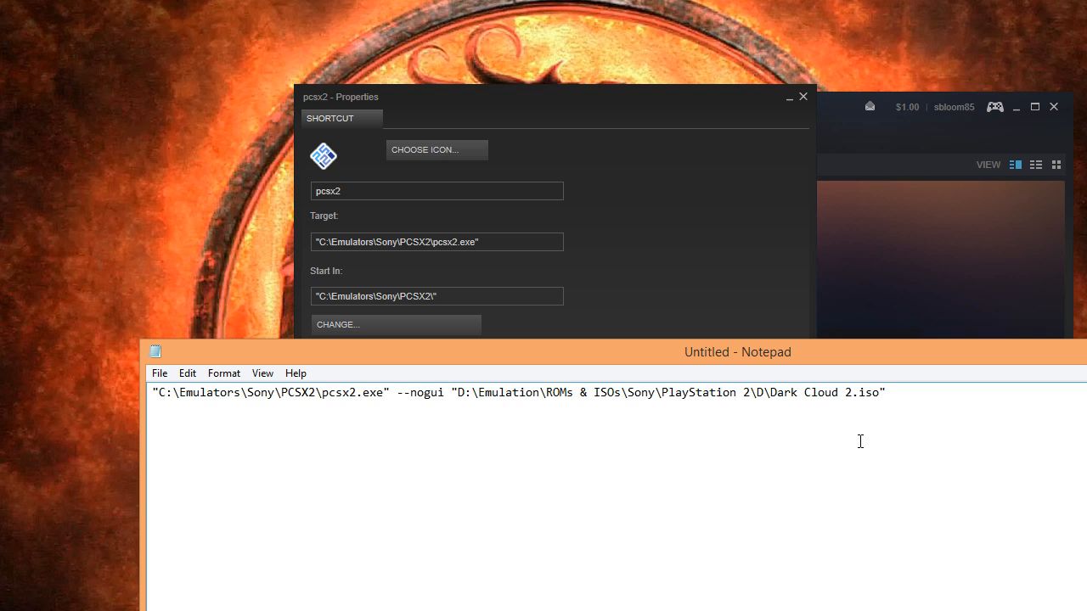
pyautogui.moveTo(452, 392); pyautogui.dragTo(884, 393)
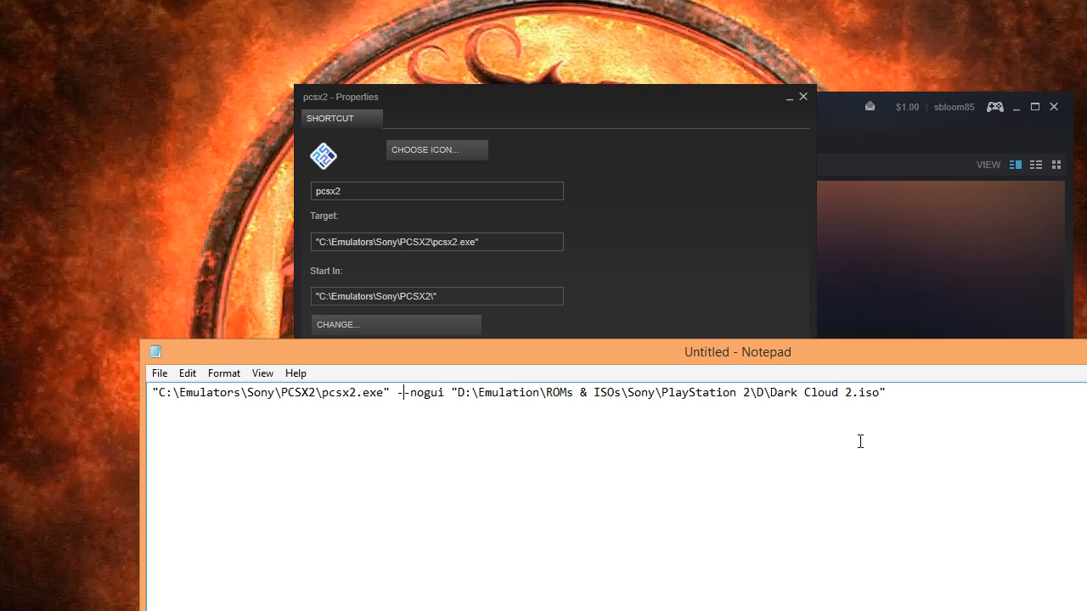
# - Set the shortcut Target to the pcsx2.exe --nogui Dark Cloud 2.iso command and rename it Dark Cloud 2
pyautogui.moveTo(394, 393); pyautogui.dragTo(887, 392)
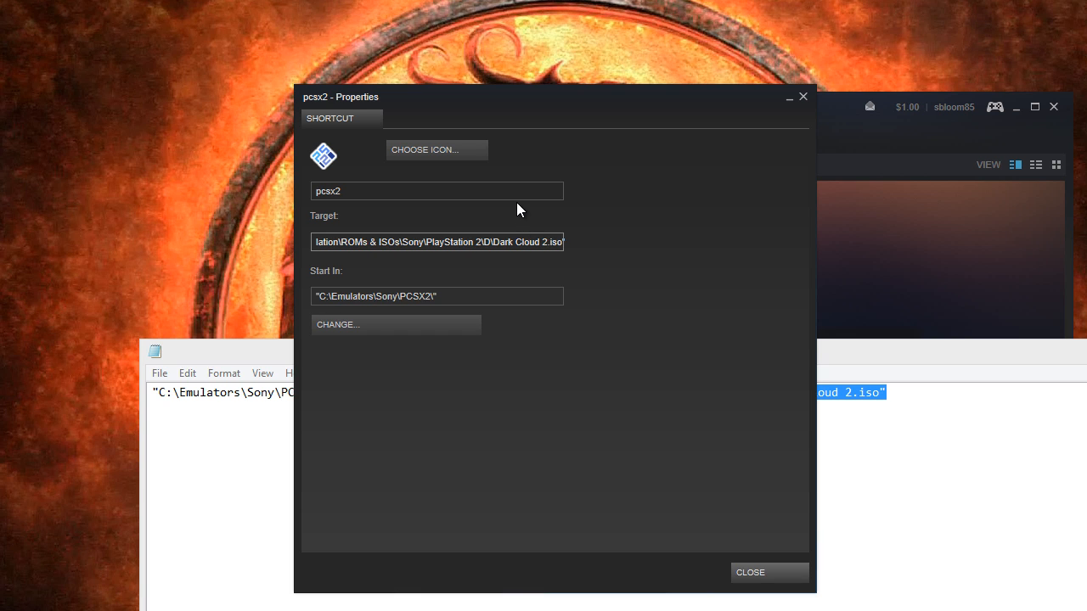
pyautogui.click(436, 241)
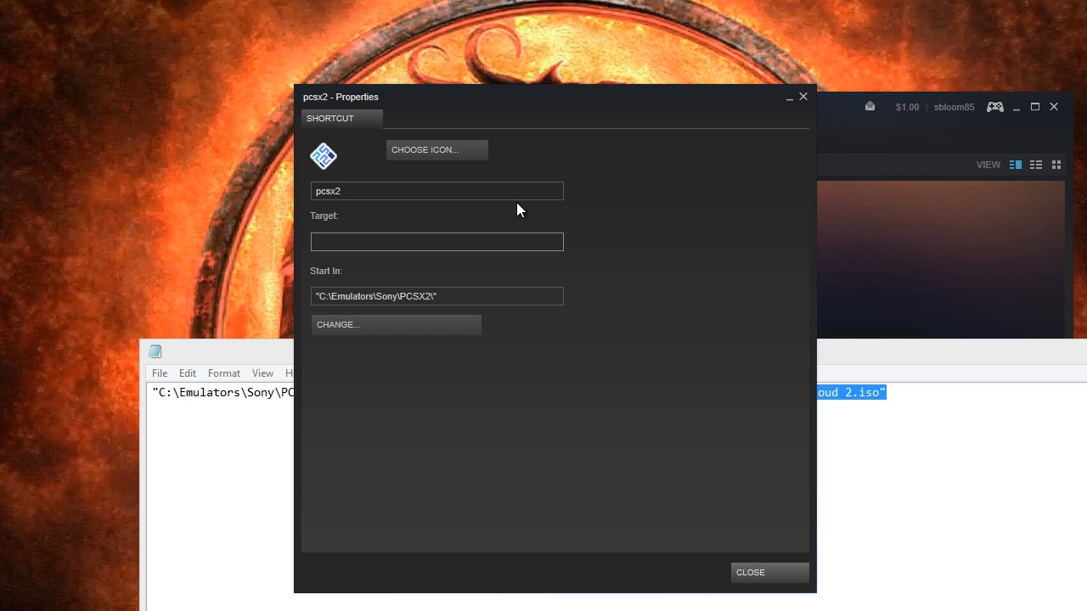
pyautogui.click(437, 242)
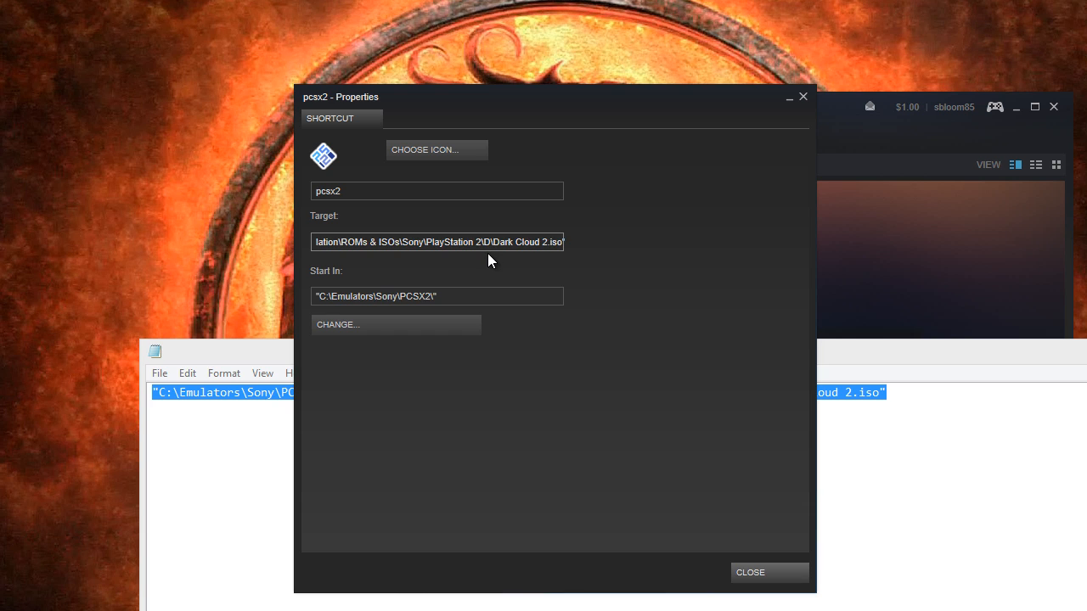
pyautogui.click(435, 190)
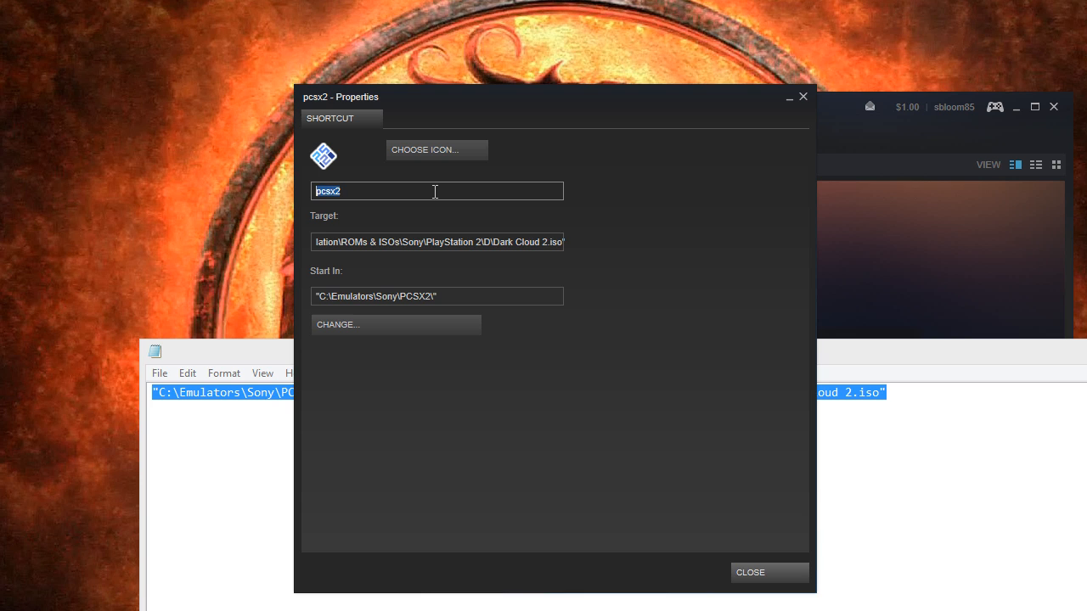
pyautogui.write('Dark Cloud')
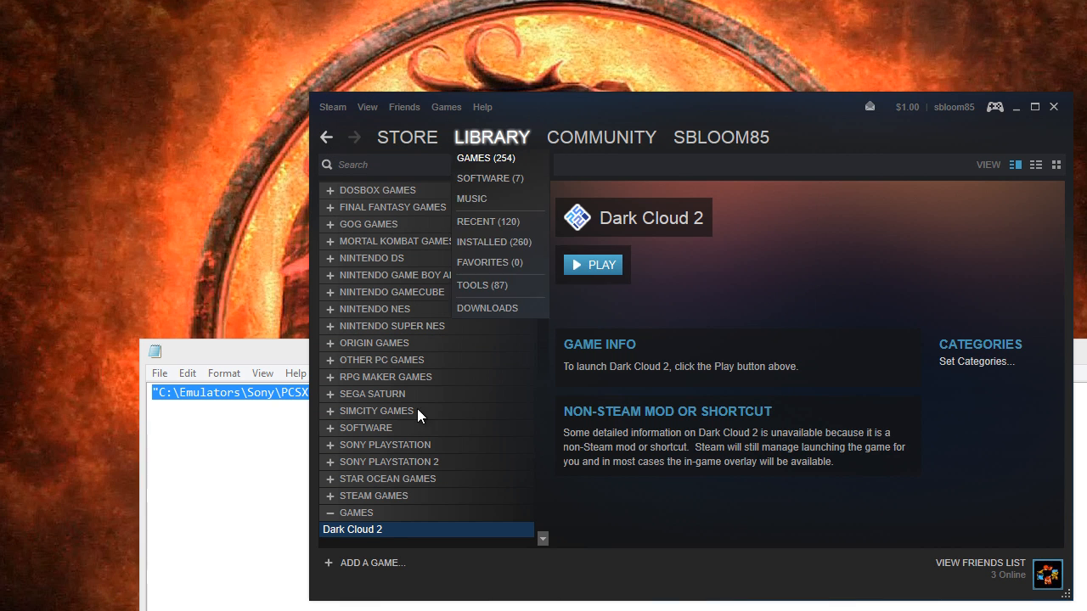
# - File Dark Cloud 2 under the Sony PlayStation 2 category and launch it from the library
pyautogui.rightClick(353, 530)
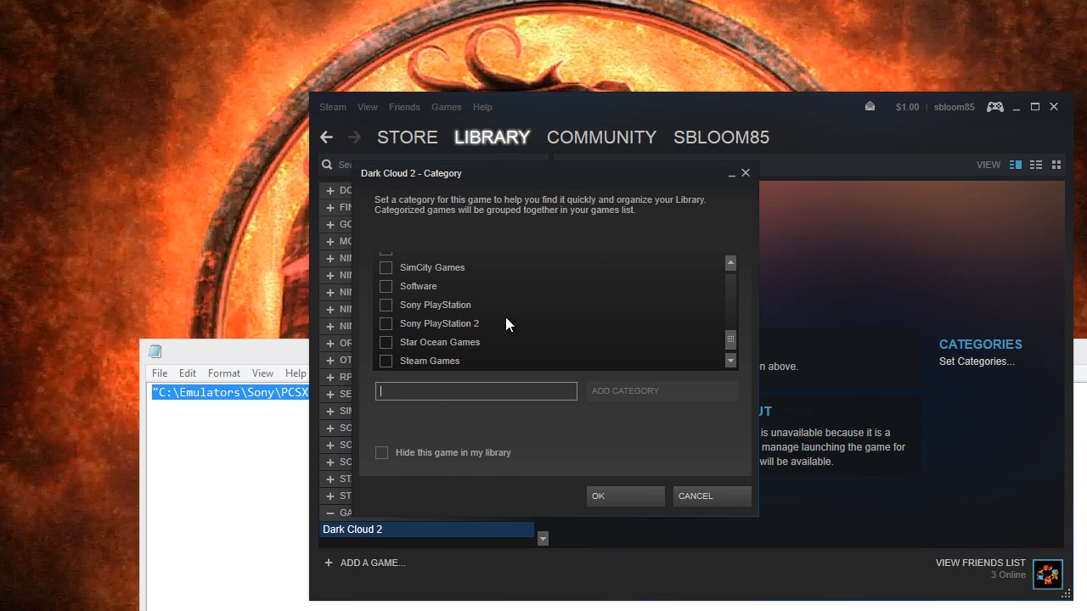
pyautogui.click(386, 323)
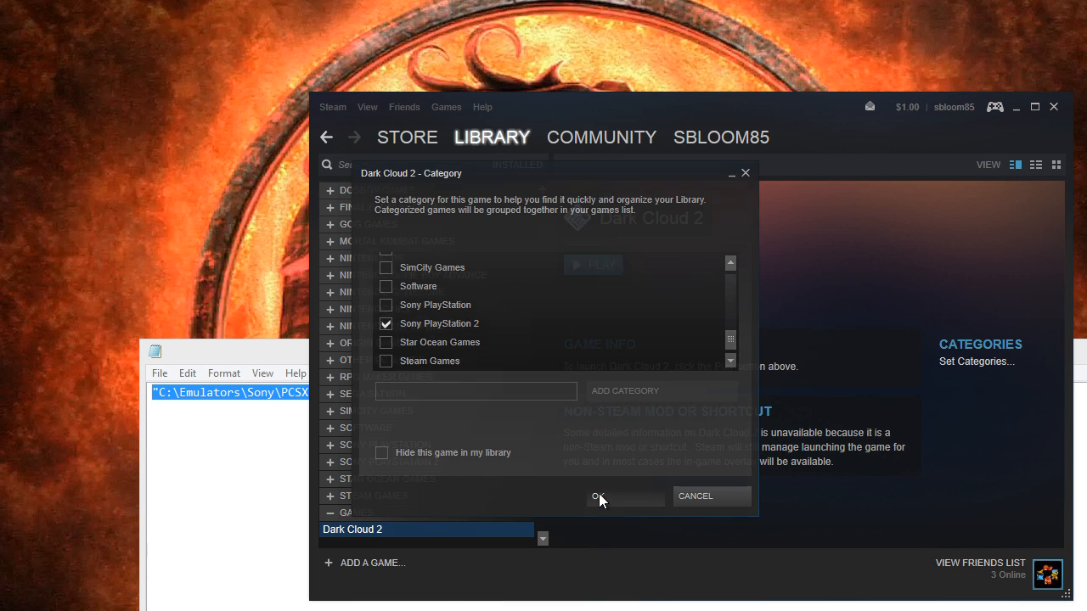
pyautogui.click(598, 496)
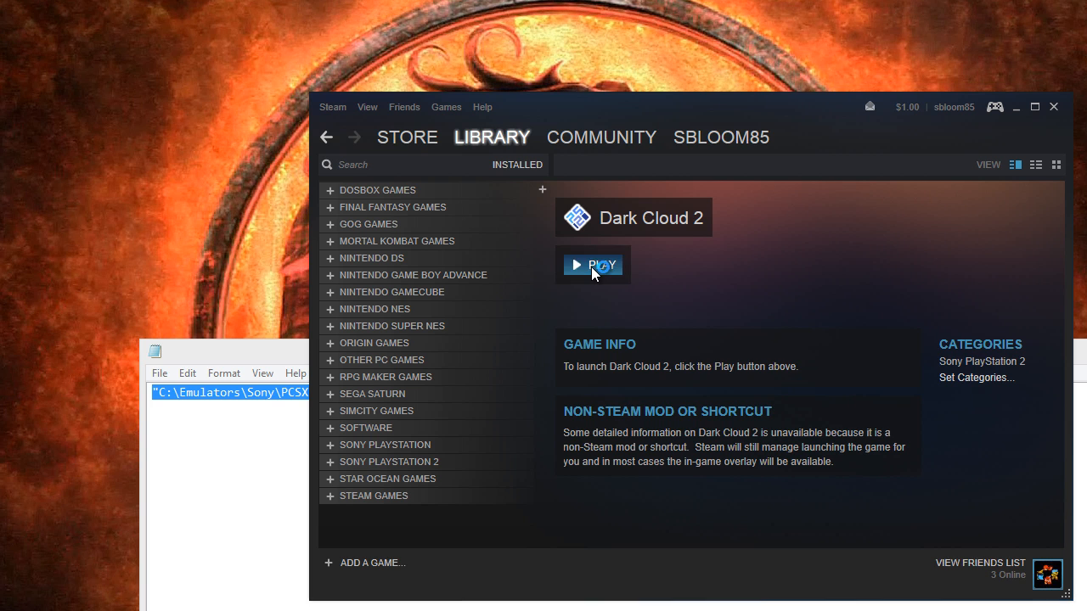
pyautogui.click(593, 264)
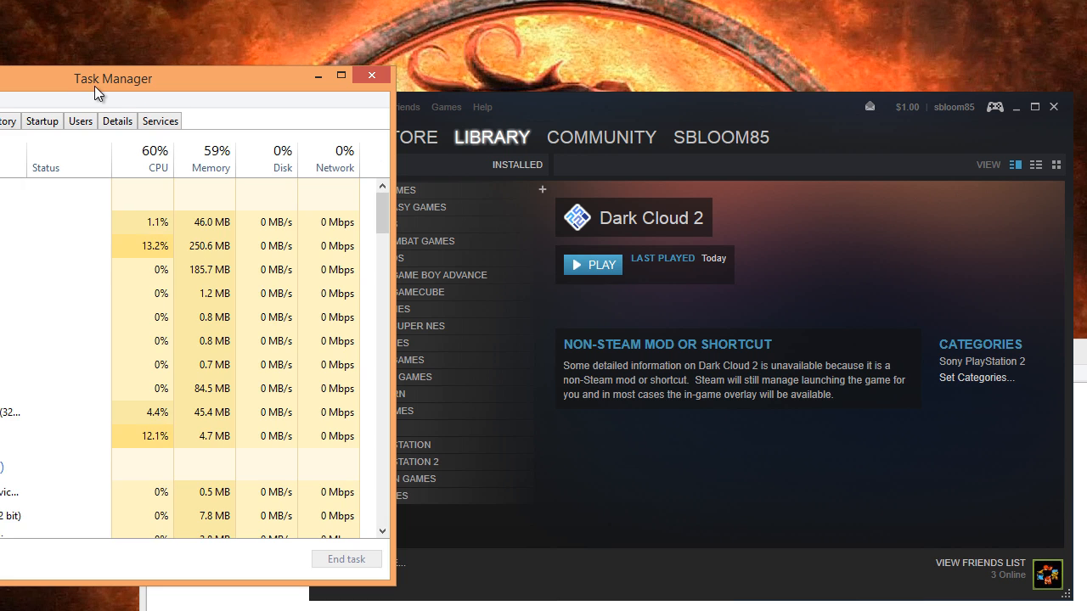
# - End the pcsx2 (32 bit) process from Task Manager's process list
pyautogui.moveTo(114, 78); pyautogui.dragTo(468, 78)
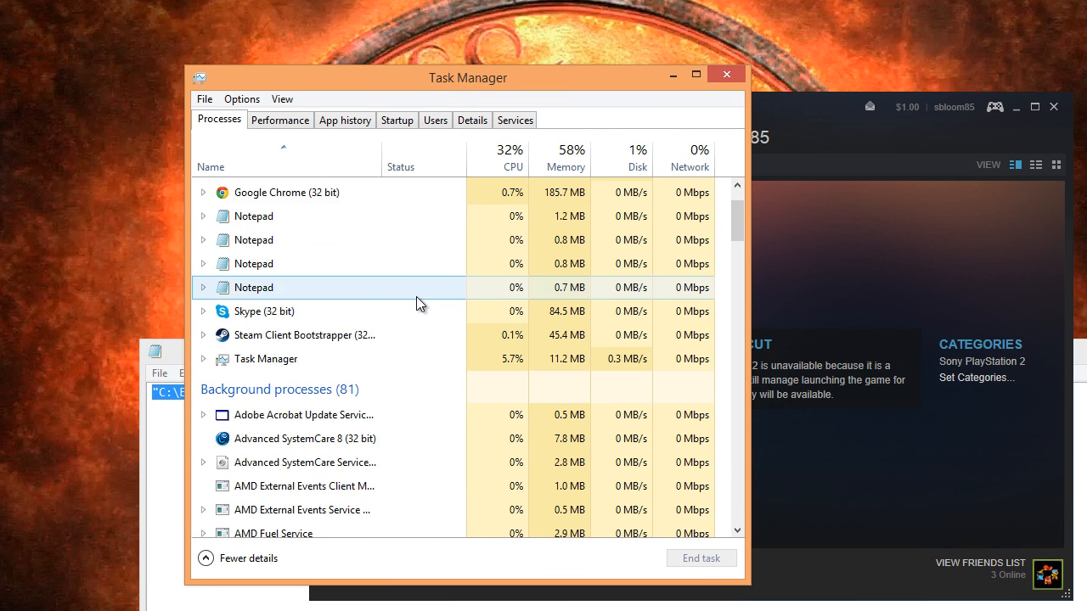
pyautogui.scroll(-3)
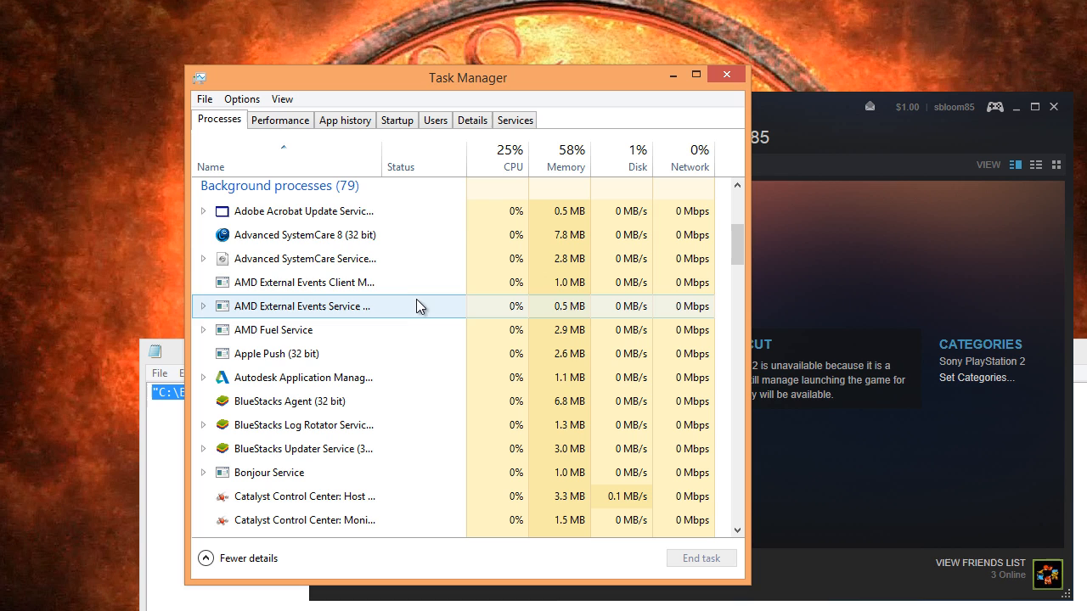
pyautogui.scroll(-3)
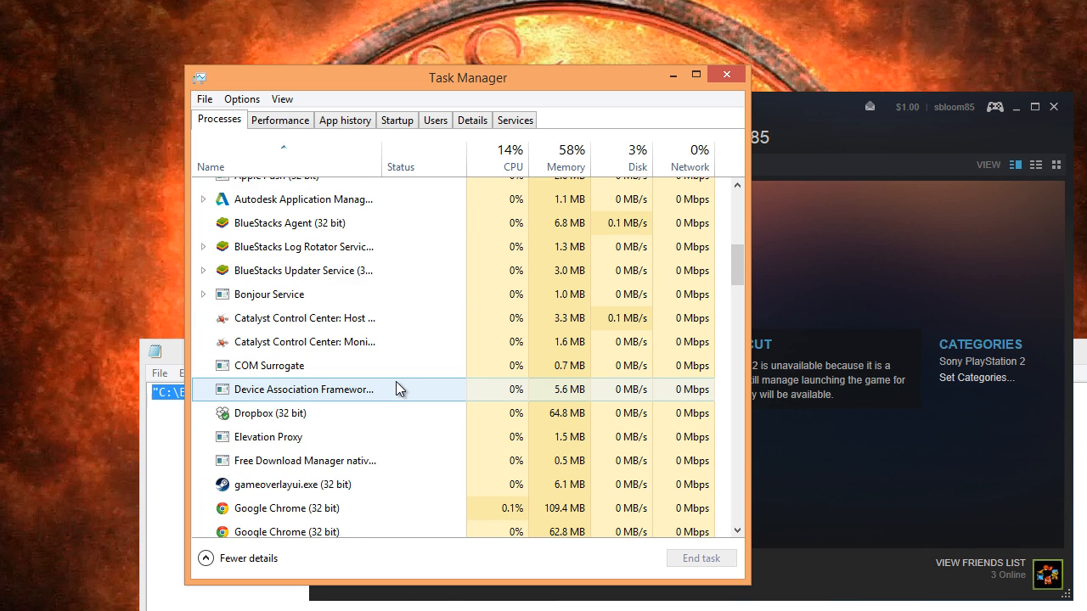
pyautogui.scroll(-3)
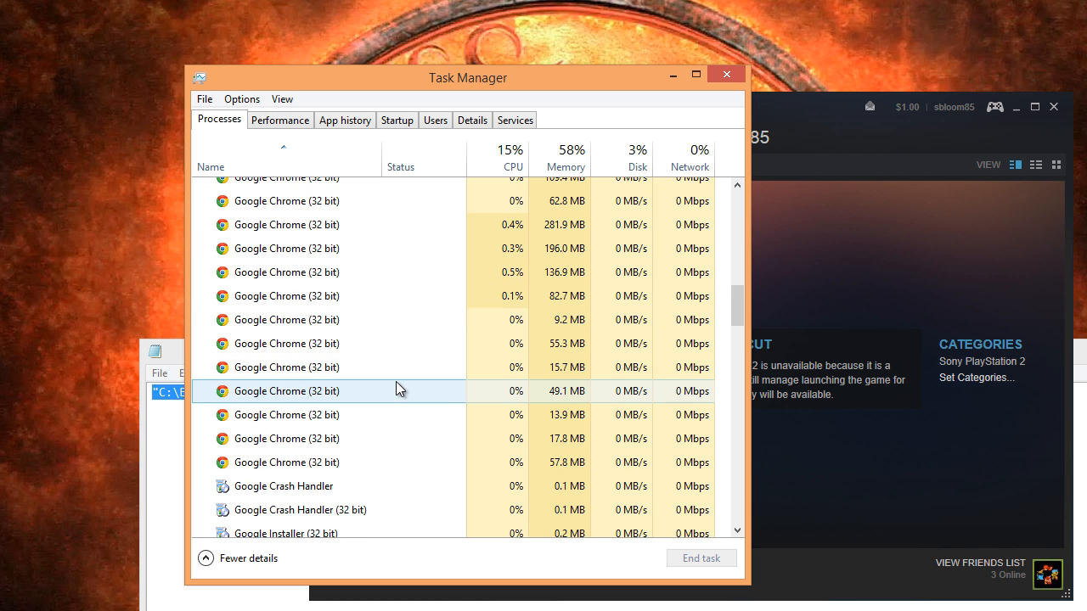
pyautogui.scroll(-3)
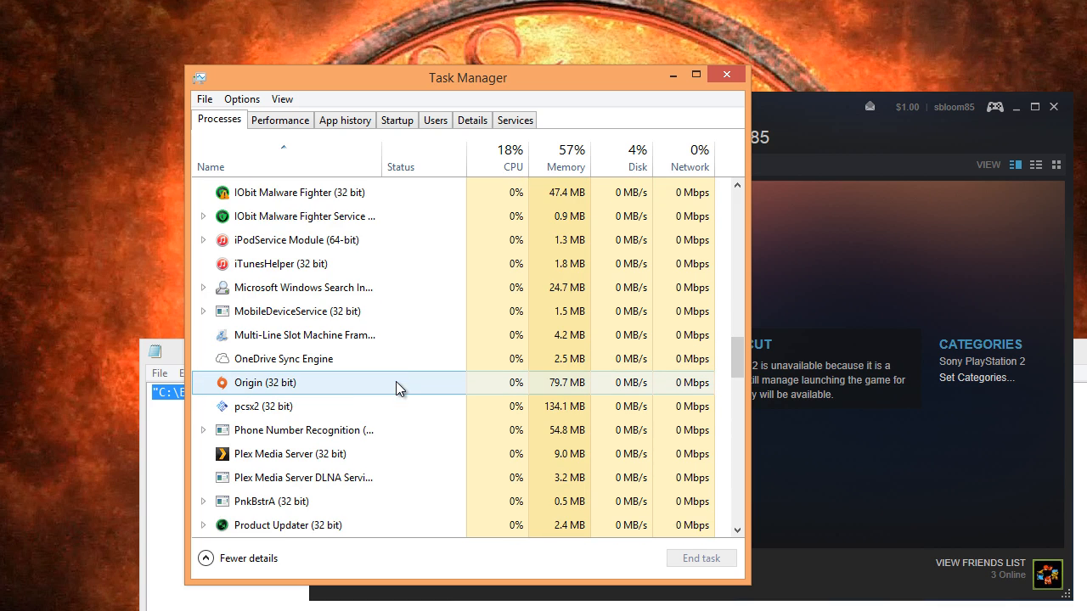
pyautogui.rightClick(263, 406)
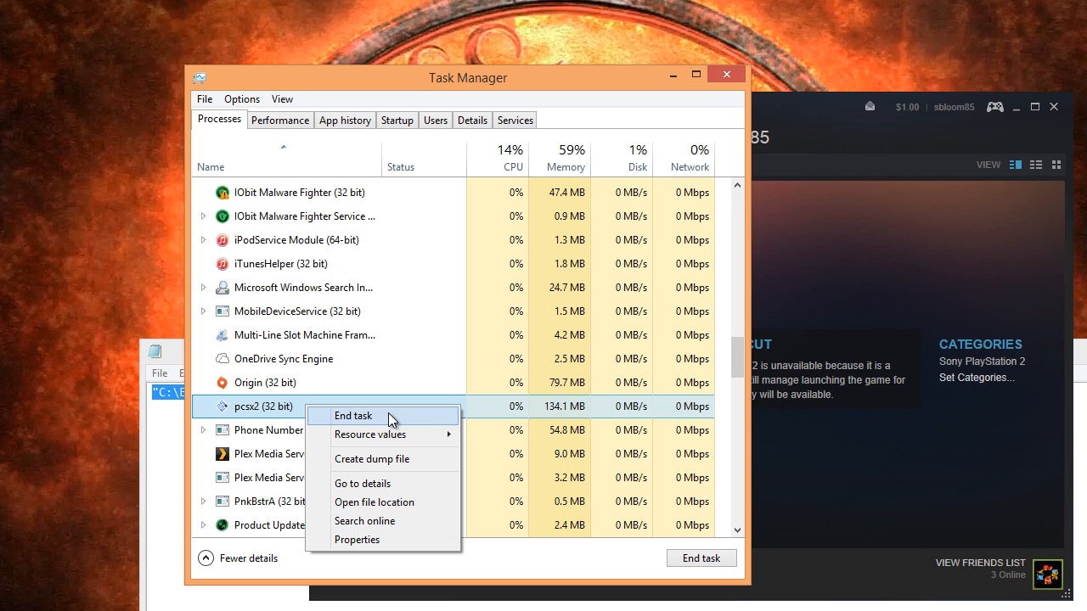
pyautogui.click(351, 415)
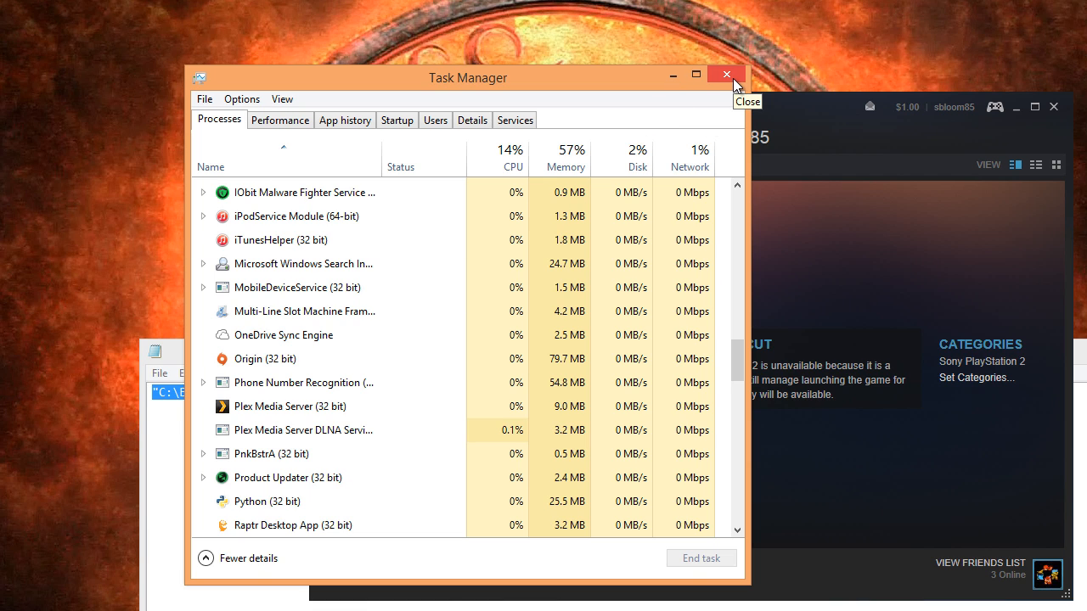
# - Close Task Manager, returning to Dark Cloud 2's library page showing last played today
pyautogui.click(727, 75)
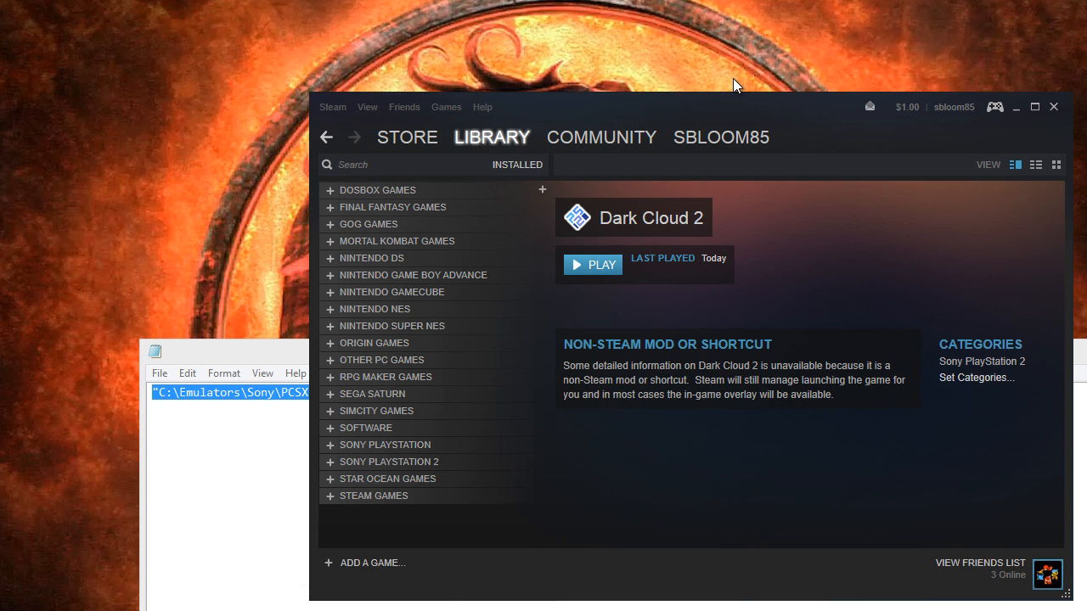
pyautogui.moveTo(654, 491)
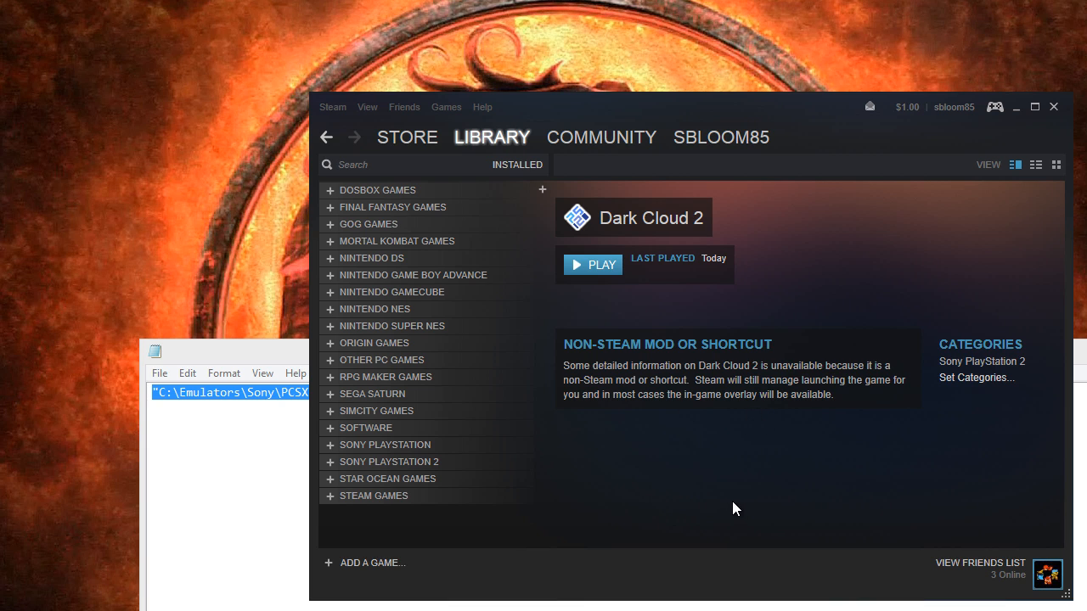
pyautogui.moveTo(786, 281)
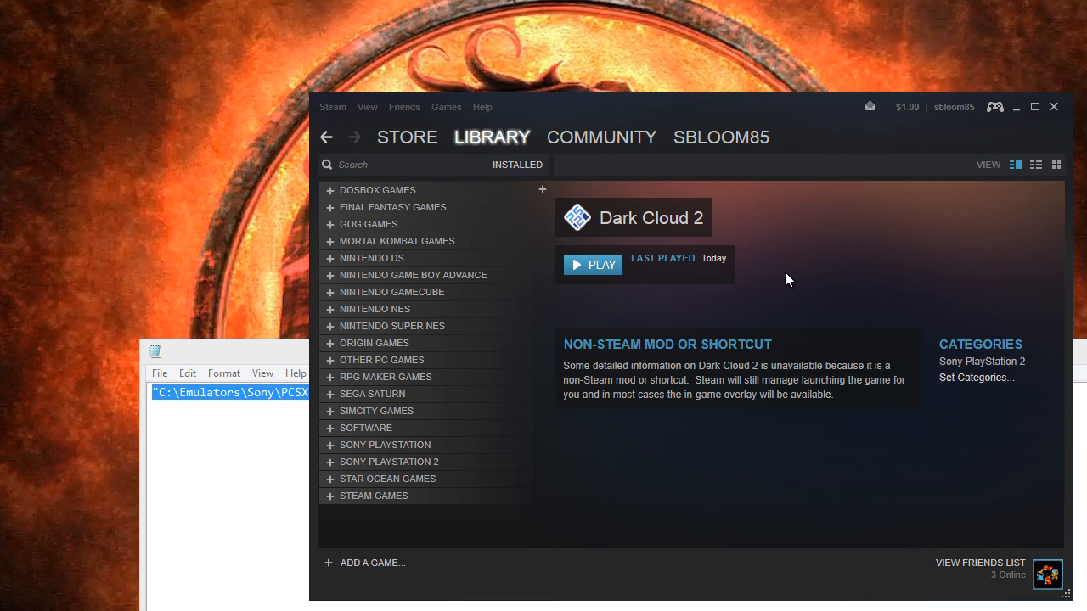
pyautogui.moveTo(916, 527)
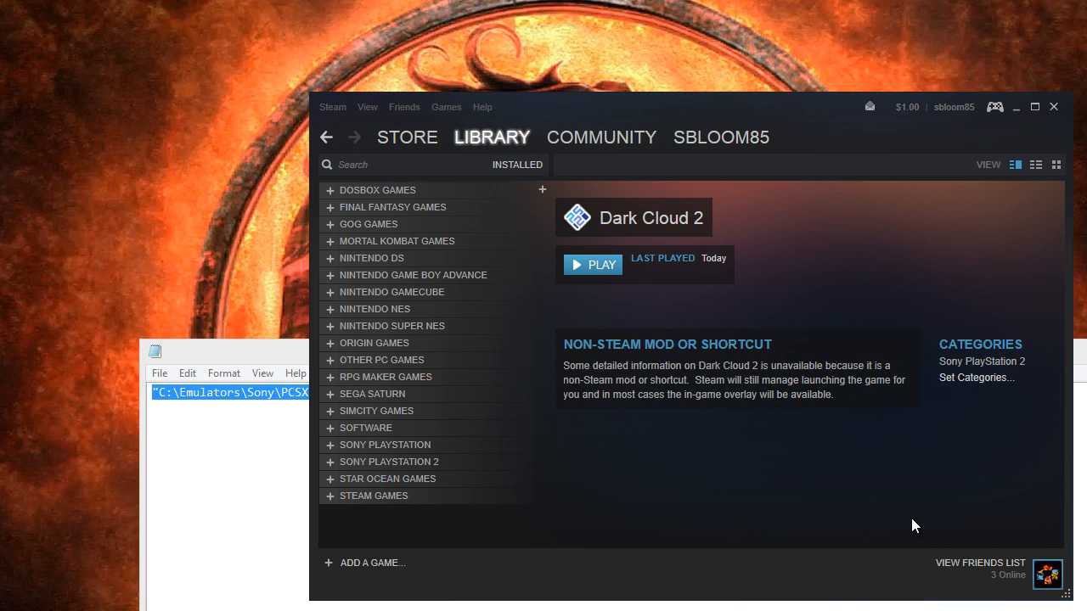